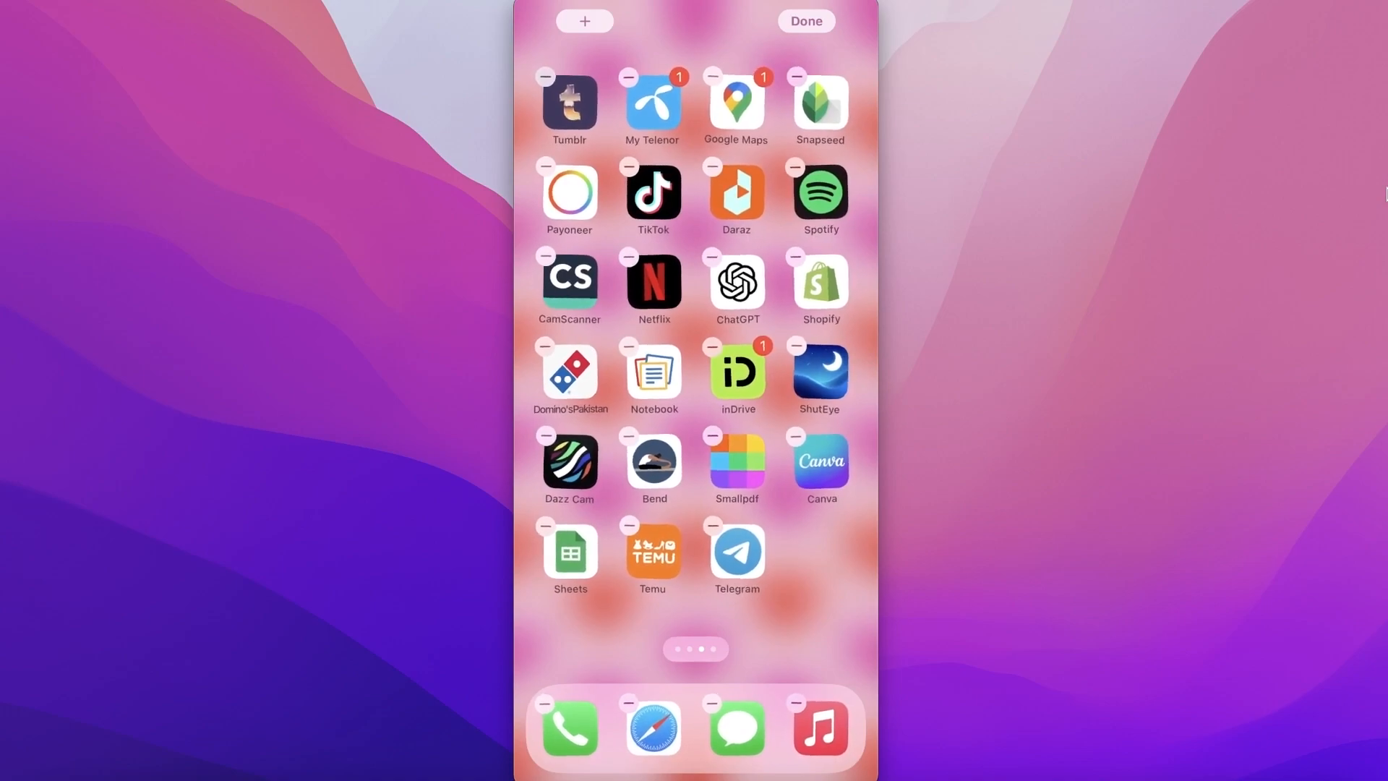
# Bring up Temu's removal options from the minus badge, then cancel and leave edit mode.
pyautogui.click(628, 527)
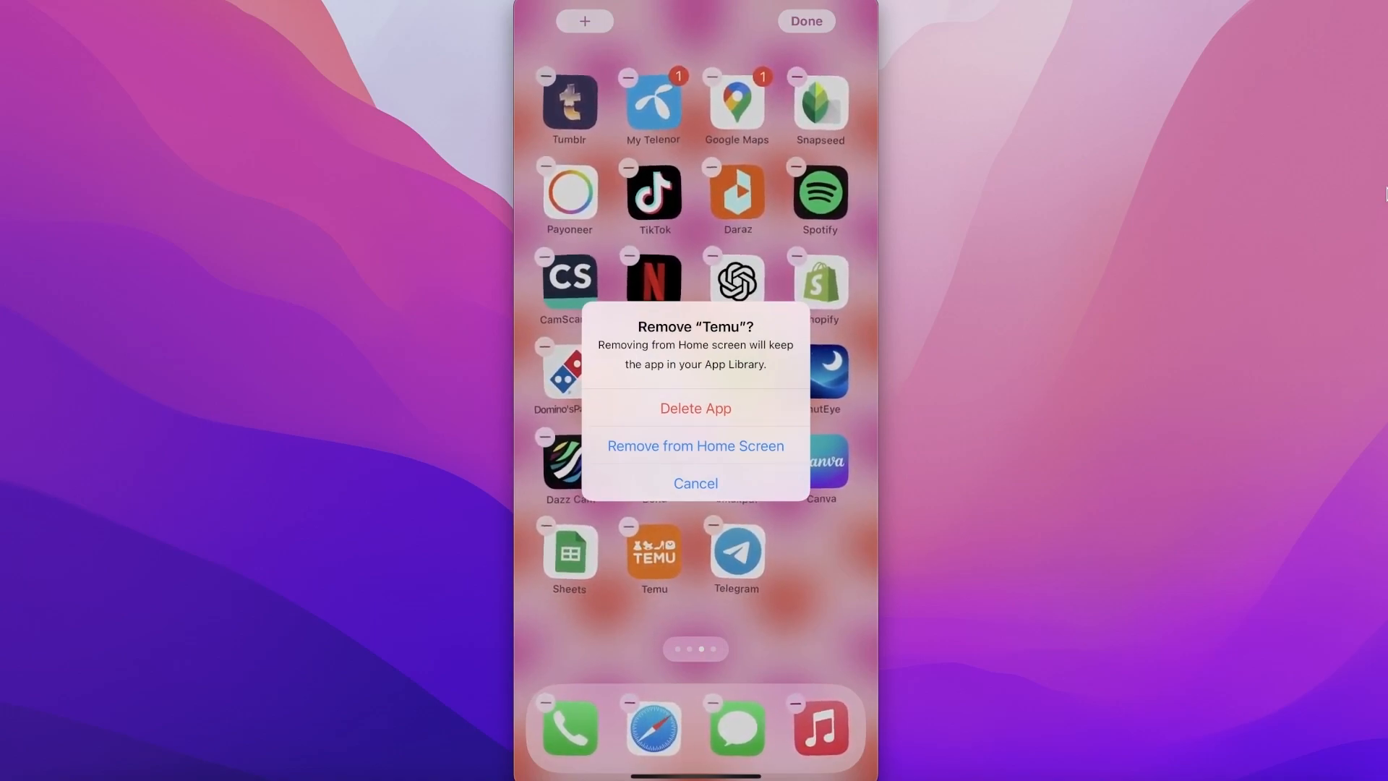
pyautogui.click(696, 483)
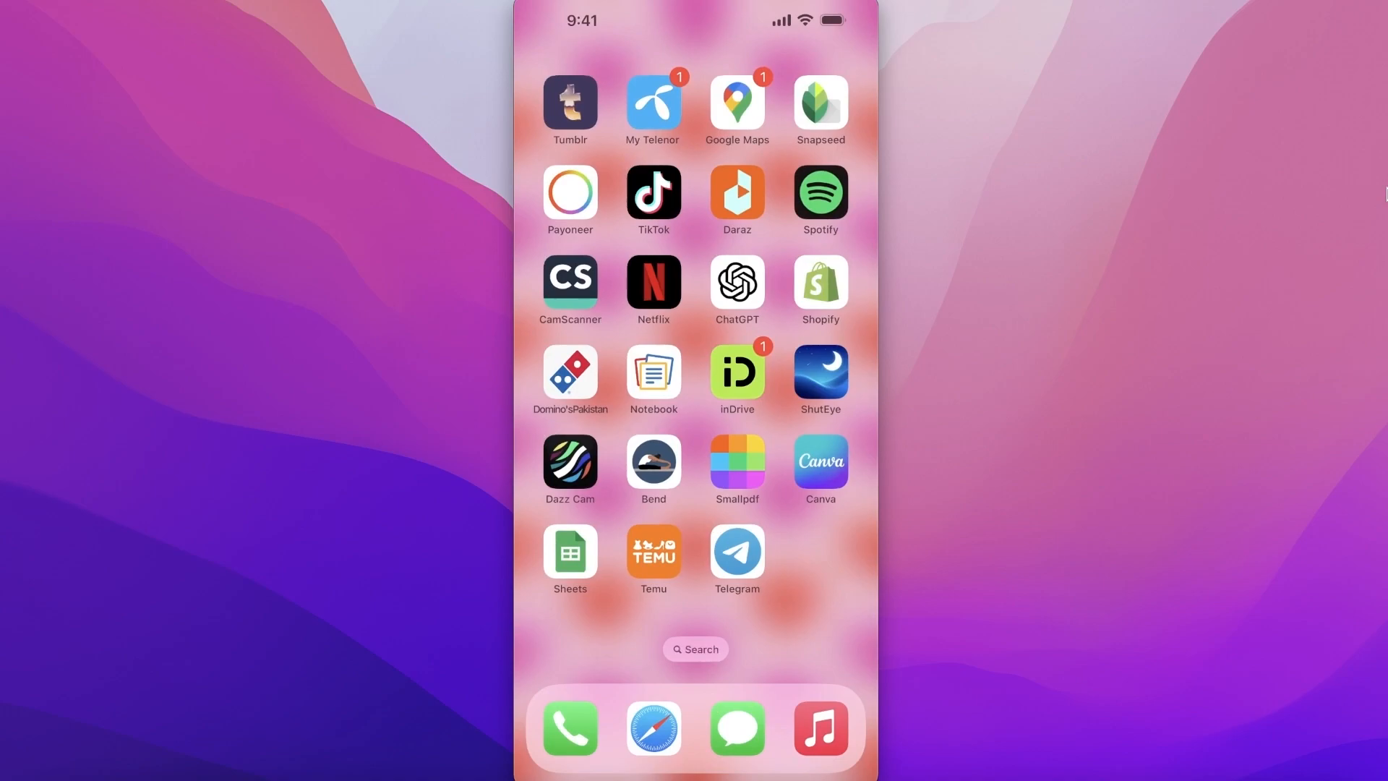
# Search Settings for Temu, delete it, and return to the Home Screen with Sheets and Telegram remaining.
pyautogui.write('se')
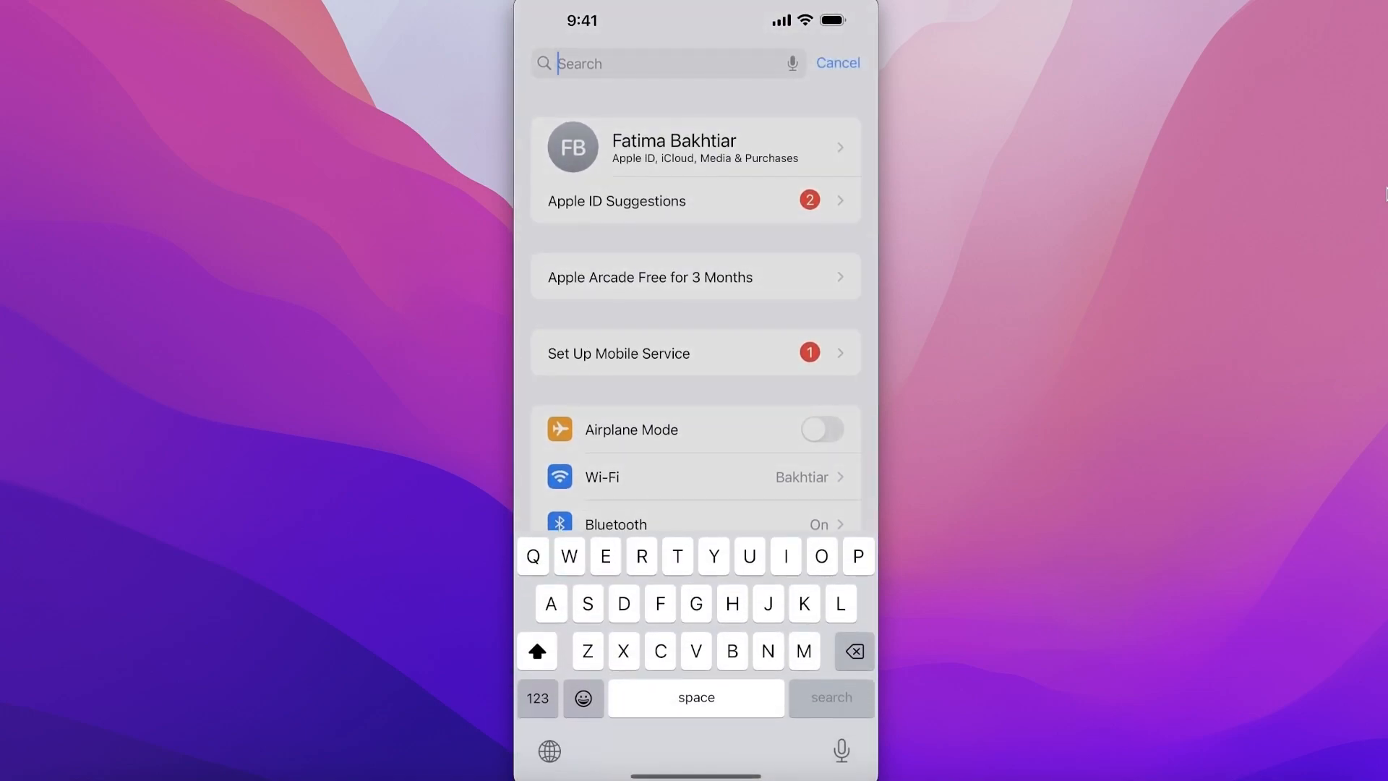
pyautogui.write('S')
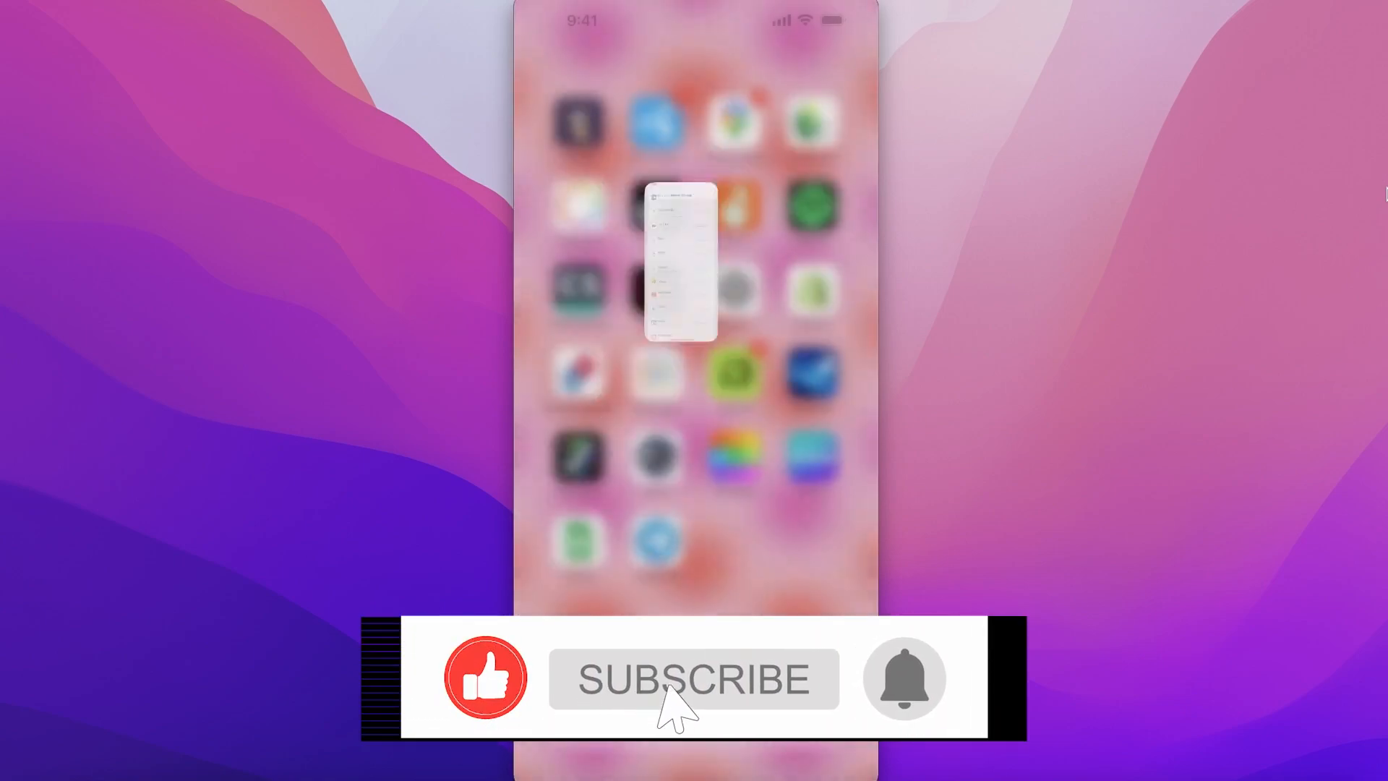
pyautogui.click(695, 680)
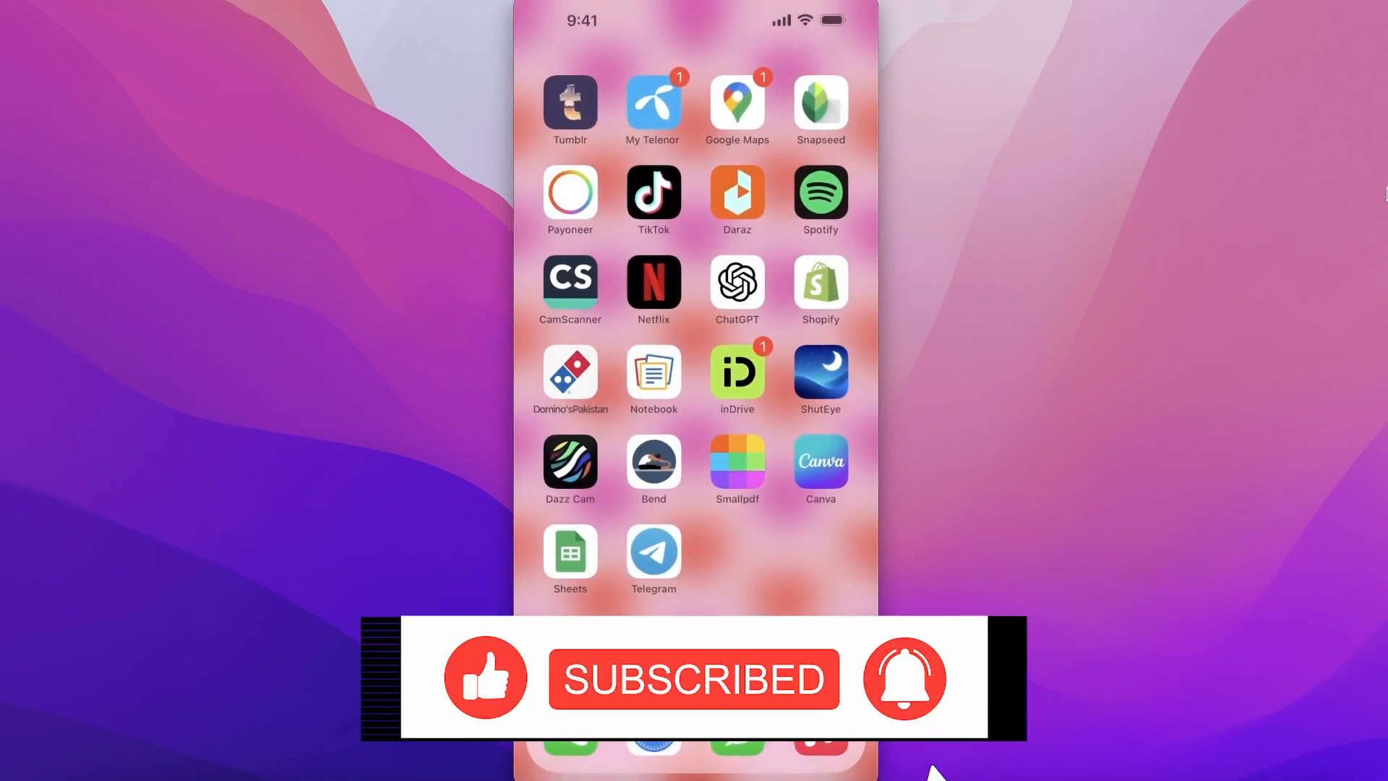